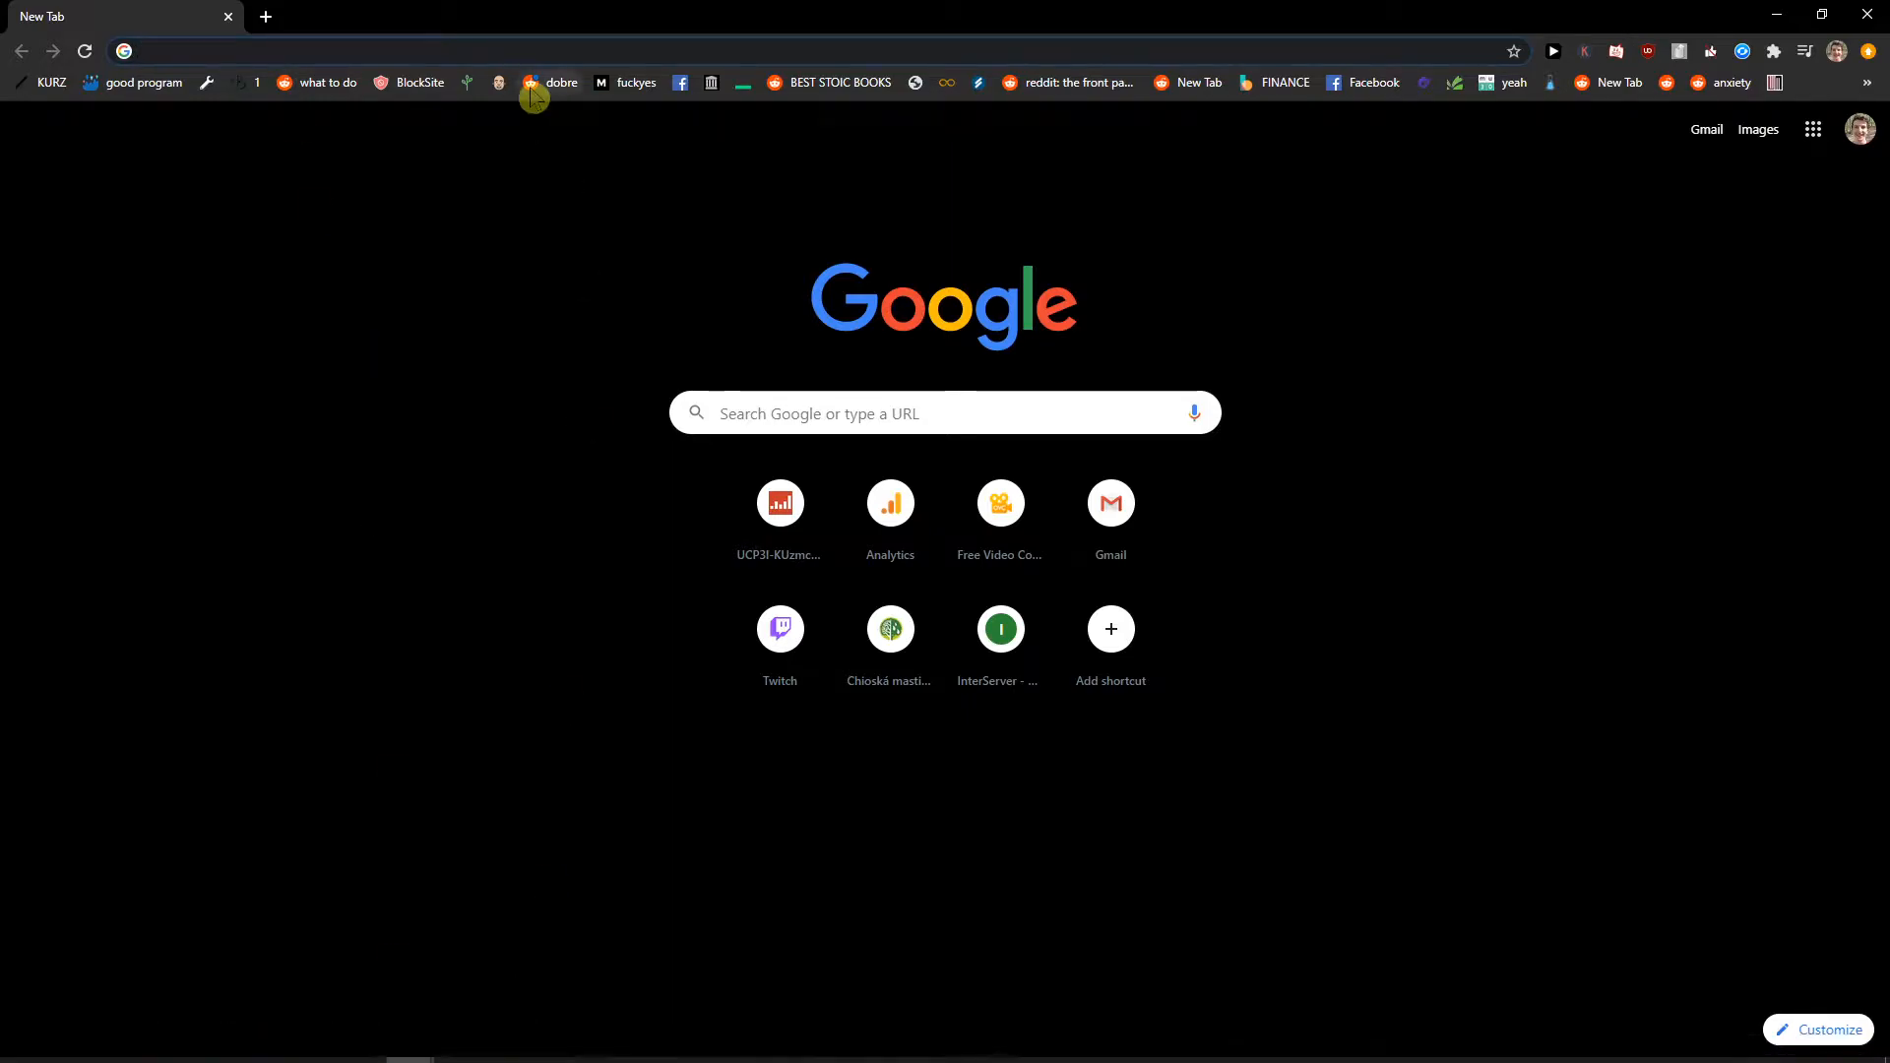
# Search Google for "steam support" from the address bar
pyautogui.write('steam')
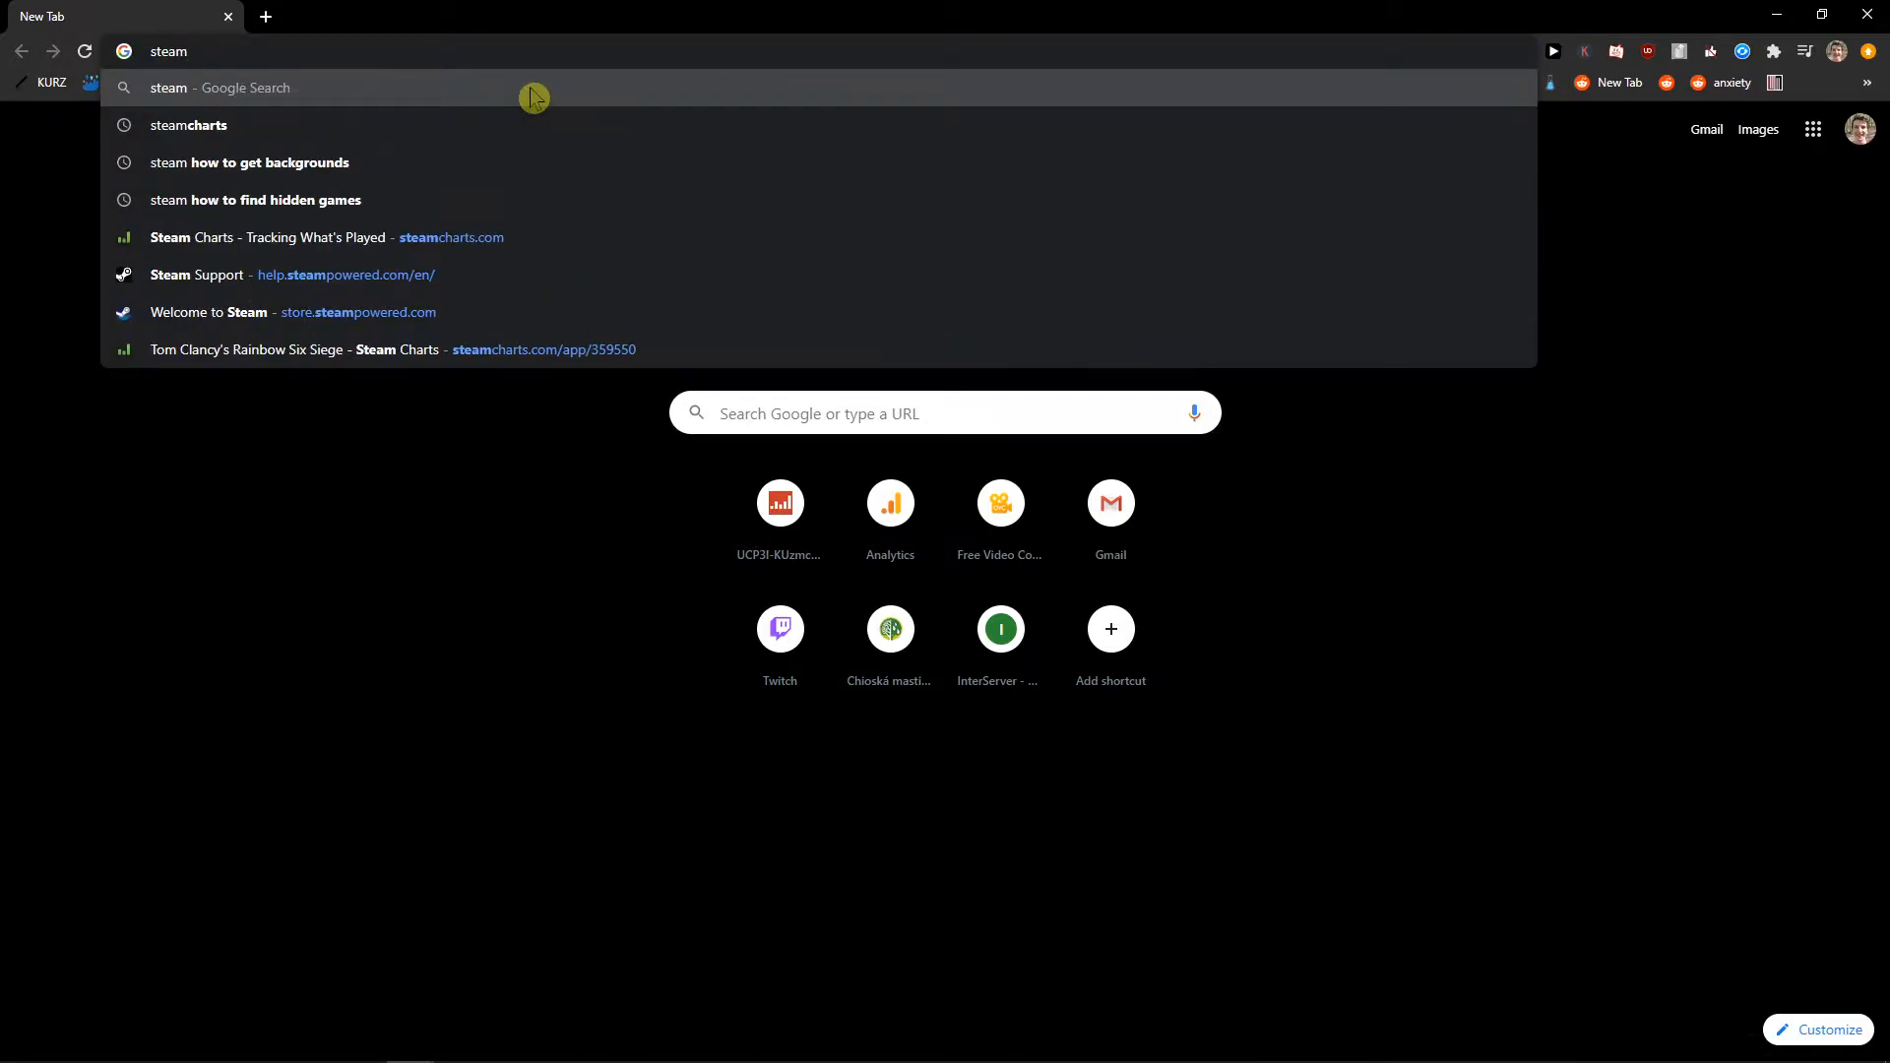
pyautogui.click(199, 276)
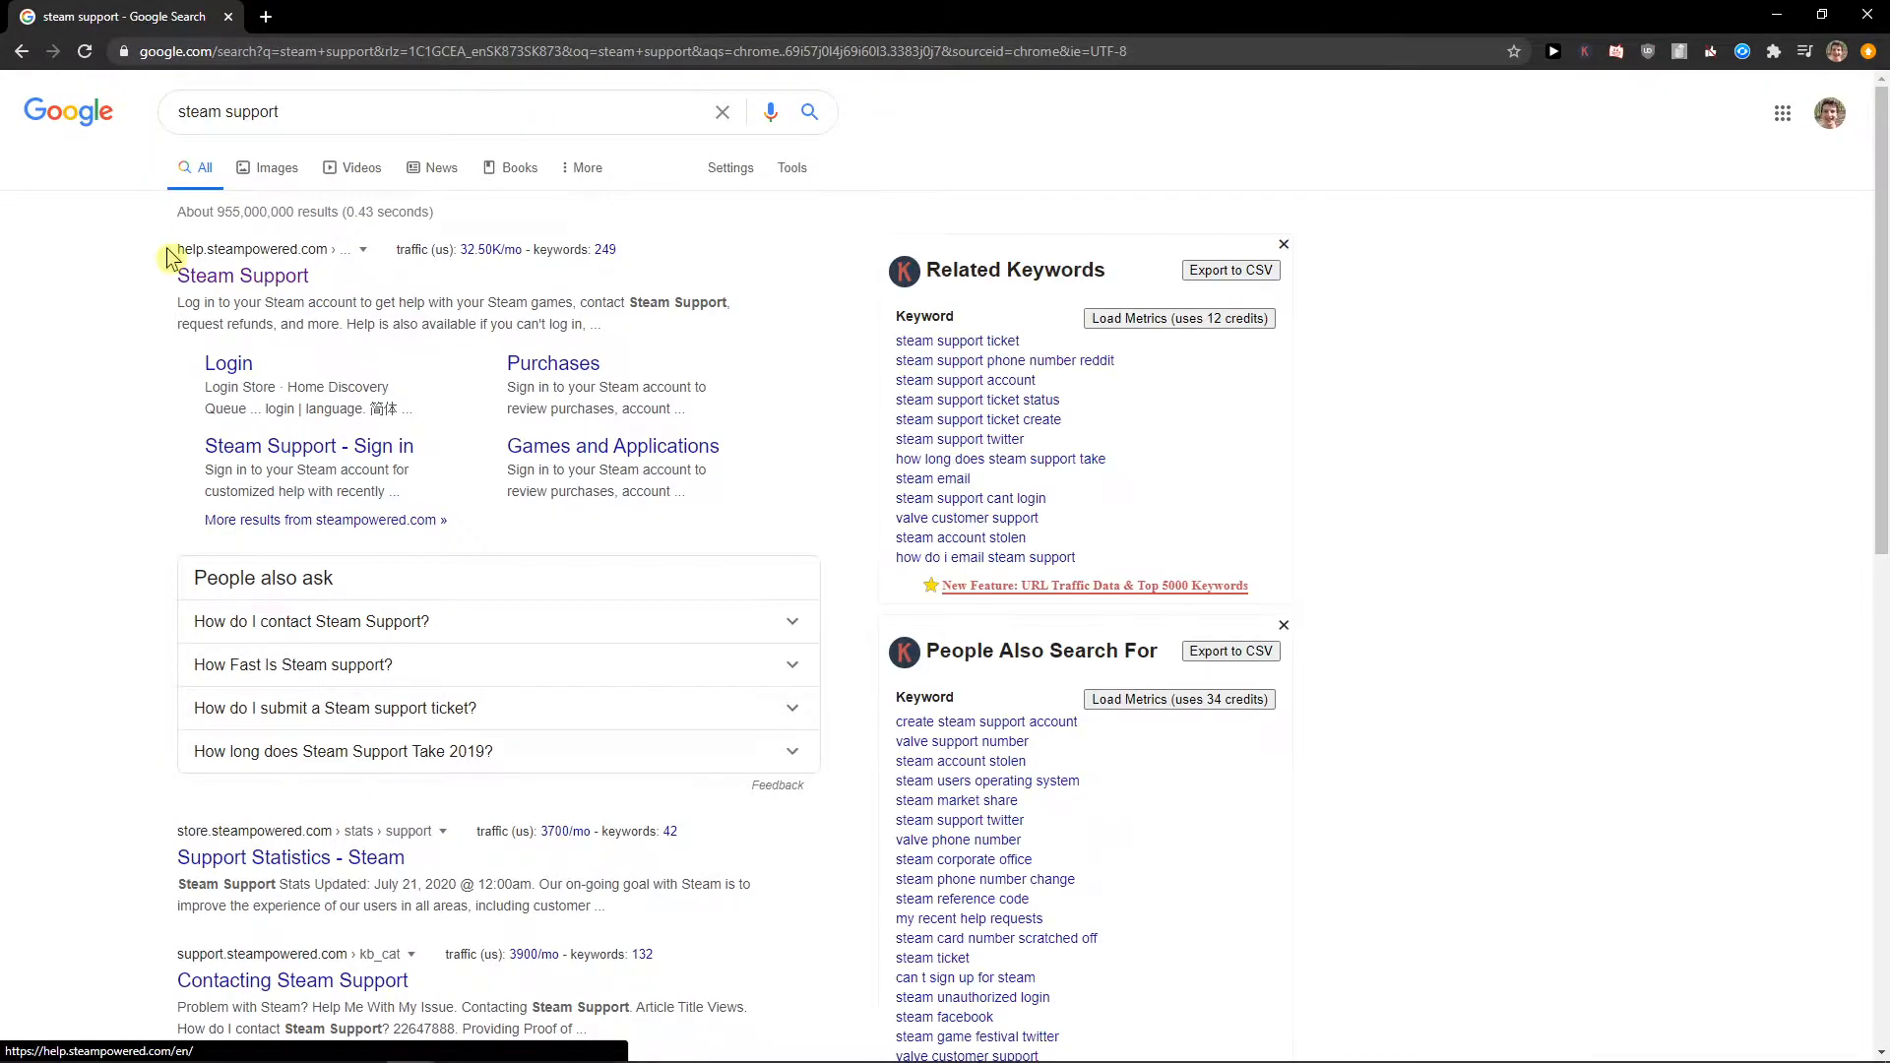
# Enter the Steam Support site and select the June 10 shapez.io purchase
pyautogui.click(243, 275)
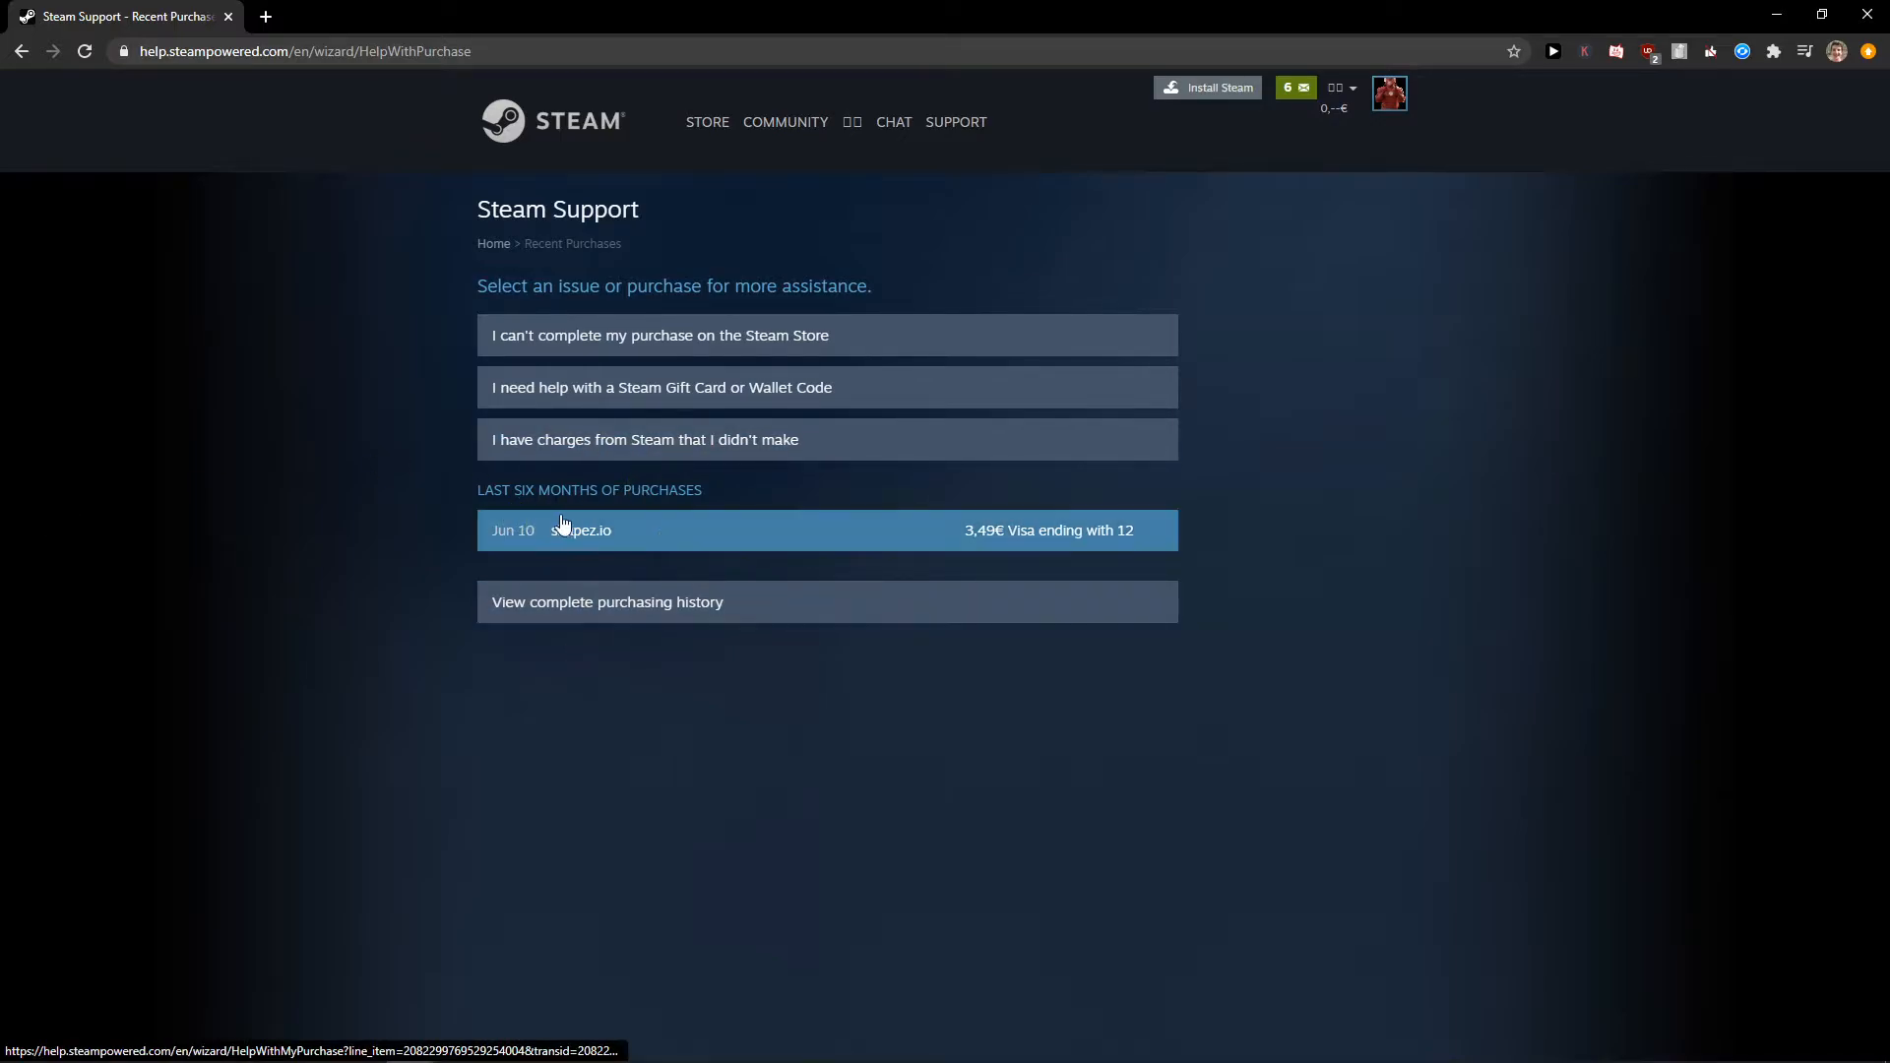
pyautogui.click(825, 530)
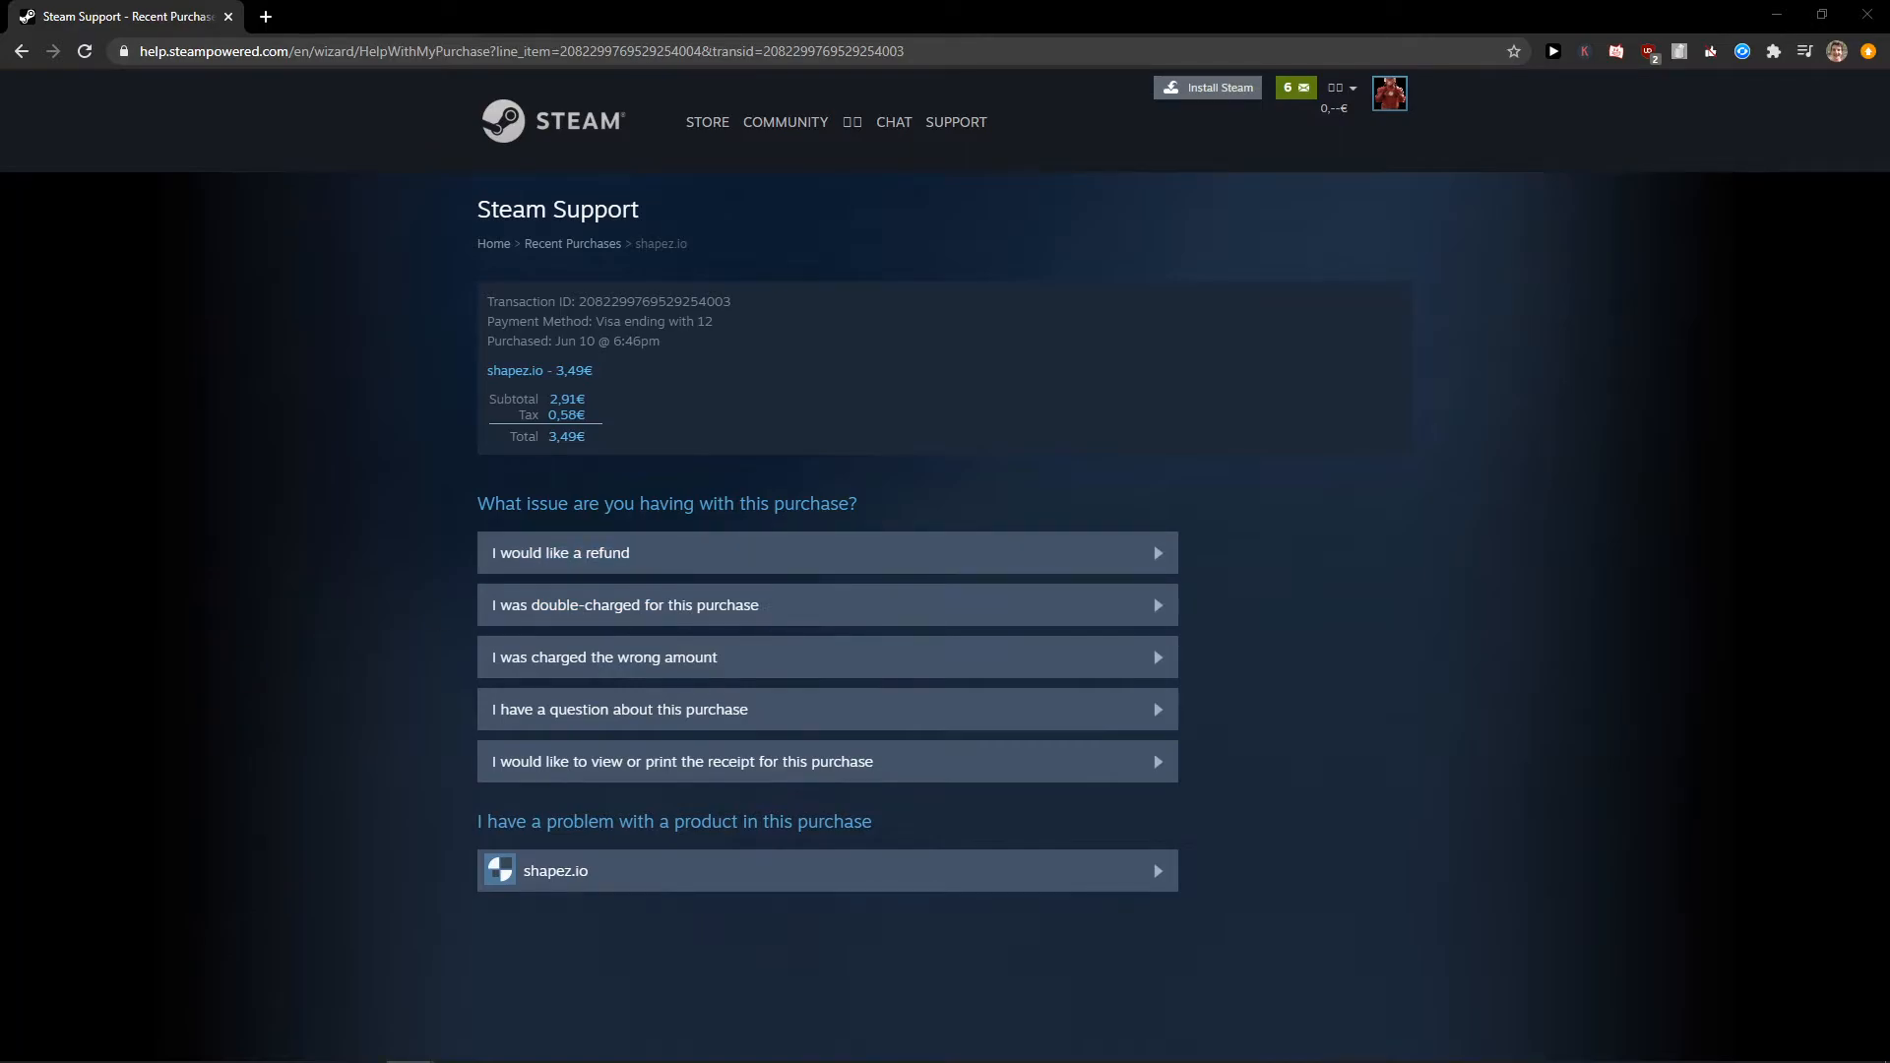
pyautogui.moveTo(898, 551)
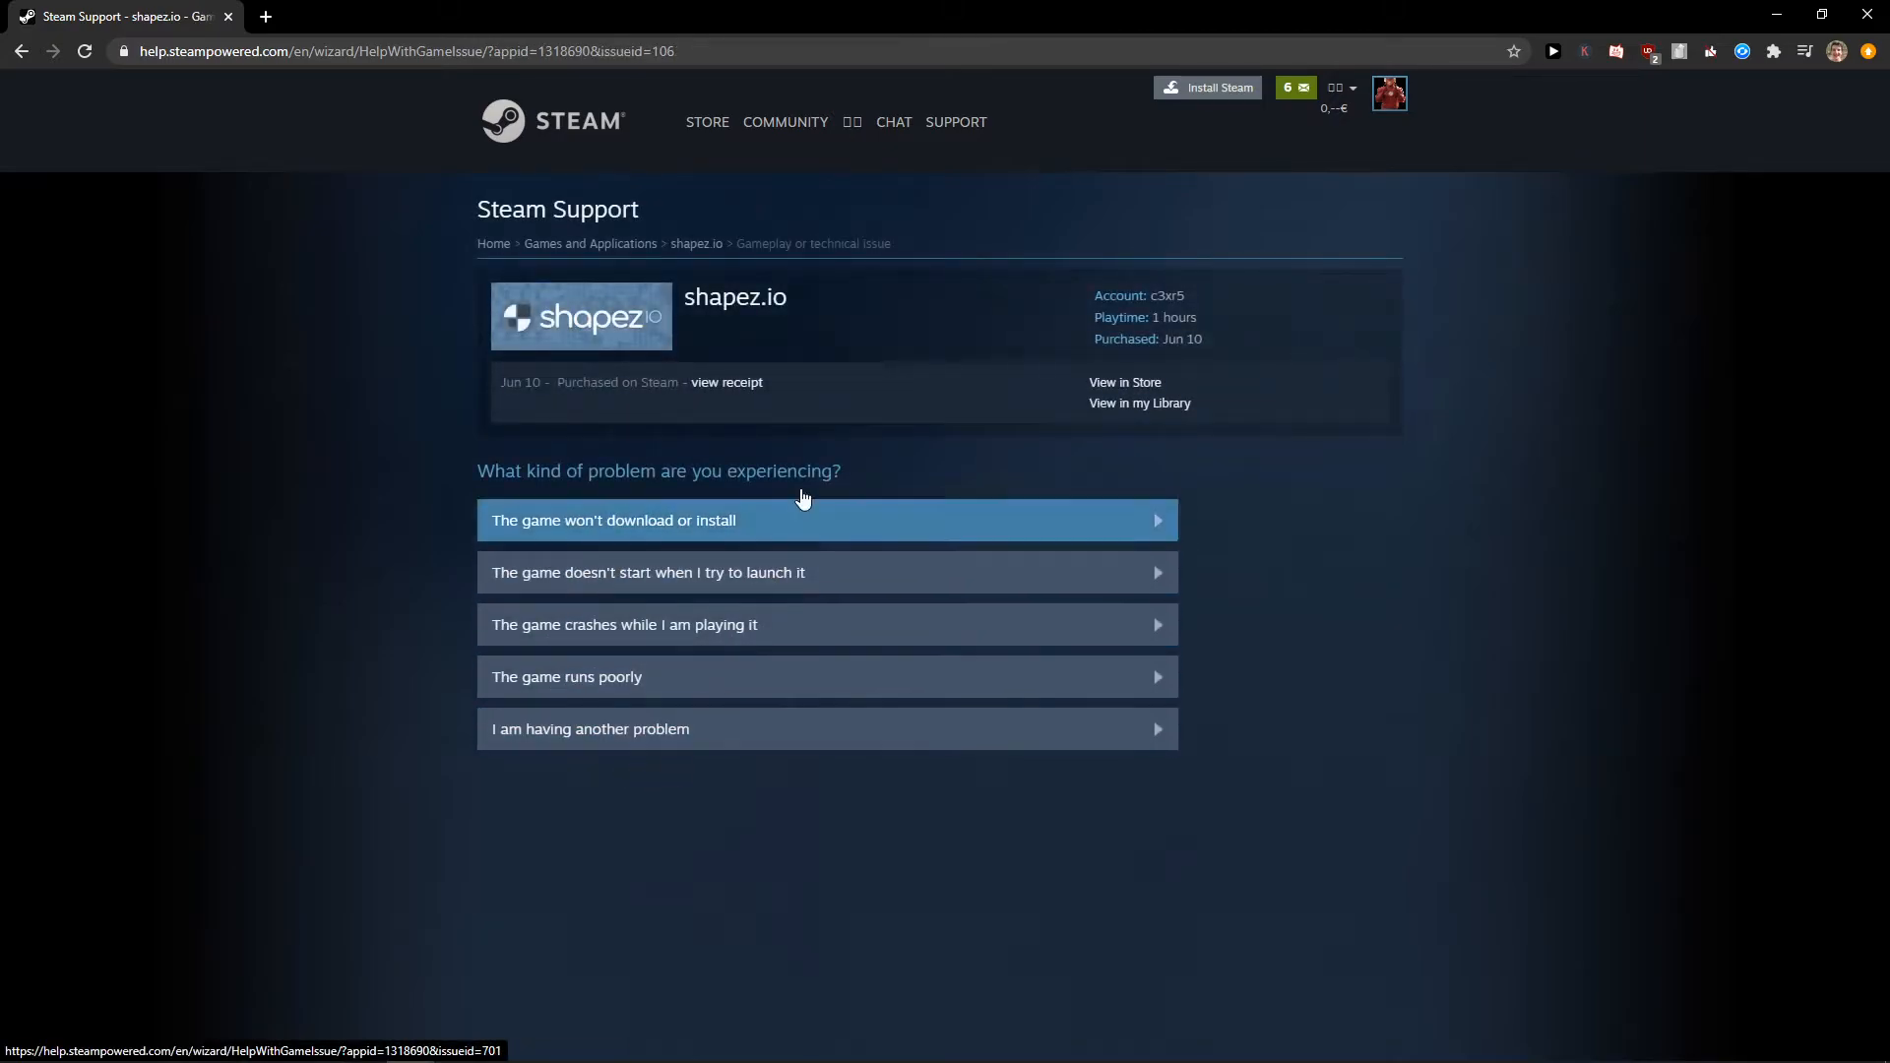
# Report that shapez.io won't download or install
pyautogui.click(825, 520)
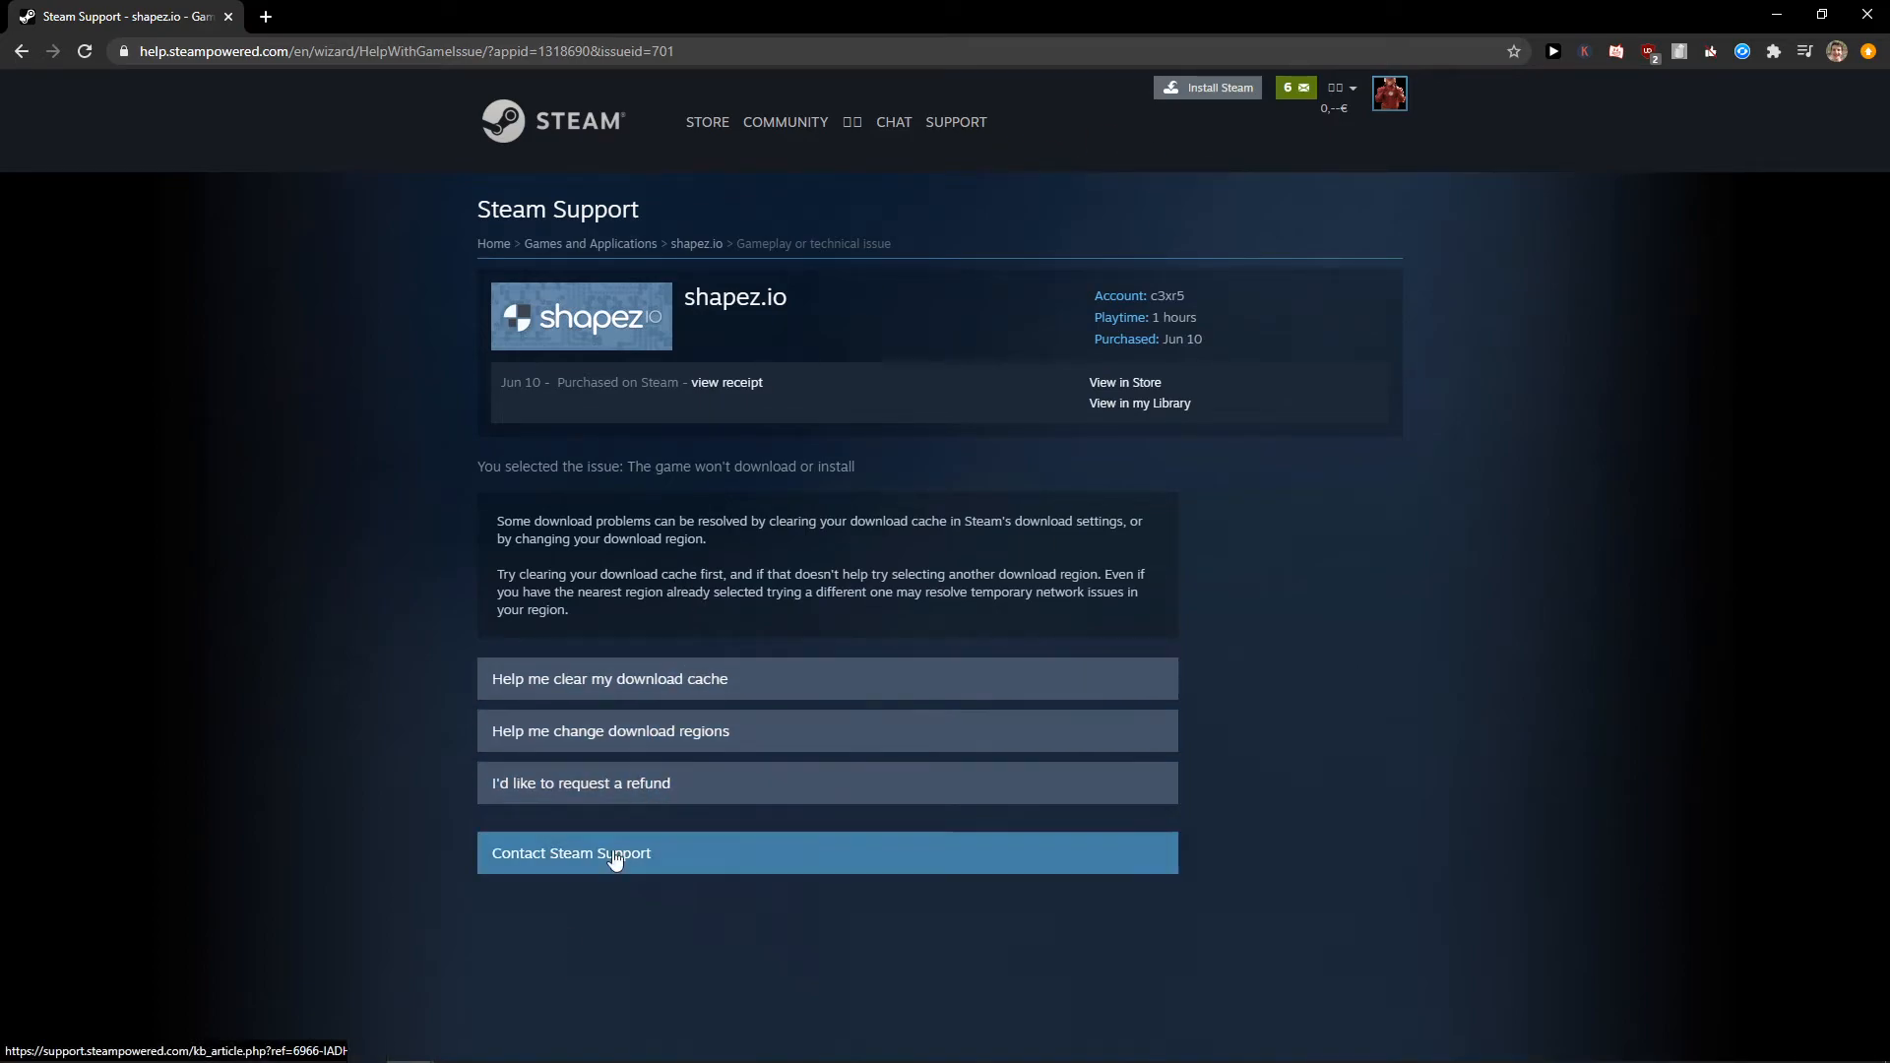
pyautogui.moveTo(661, 782)
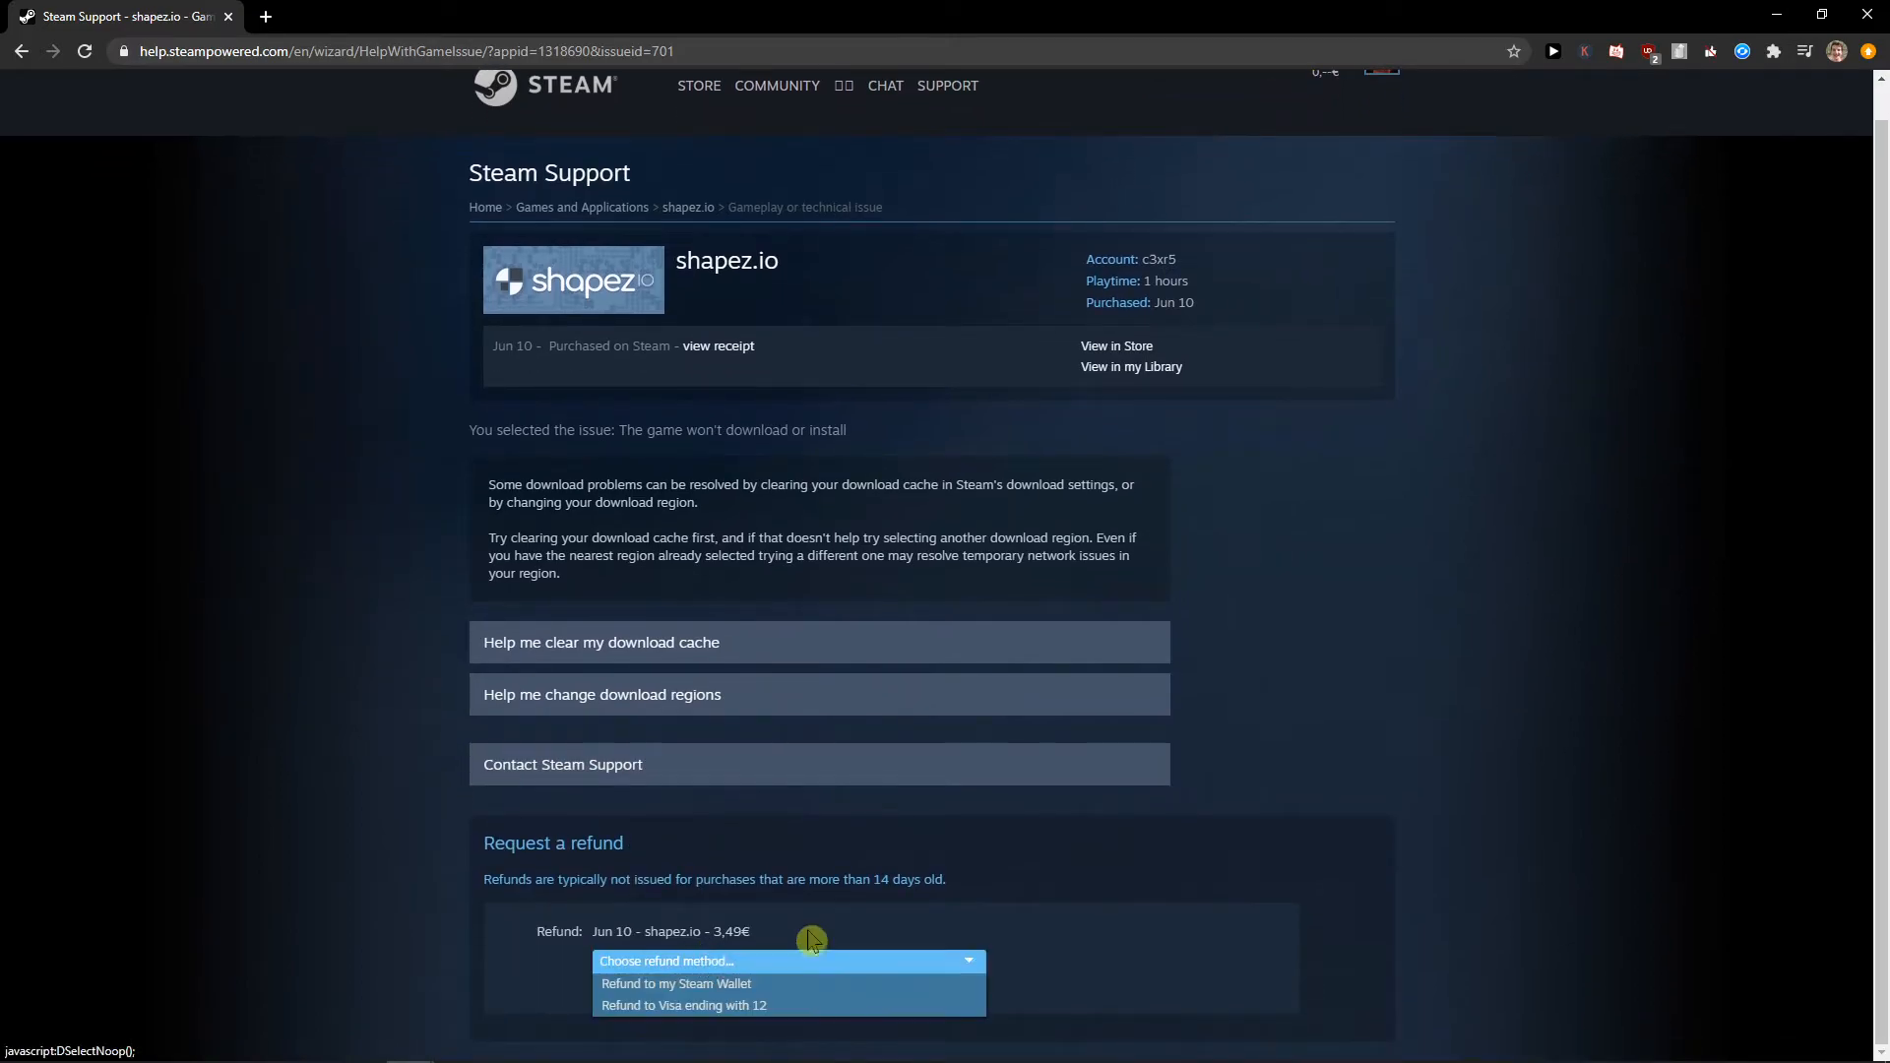
# Choose Refund to my Steam Wallet for the 3,49€ and bring up the Reason choices
pyautogui.click(676, 985)
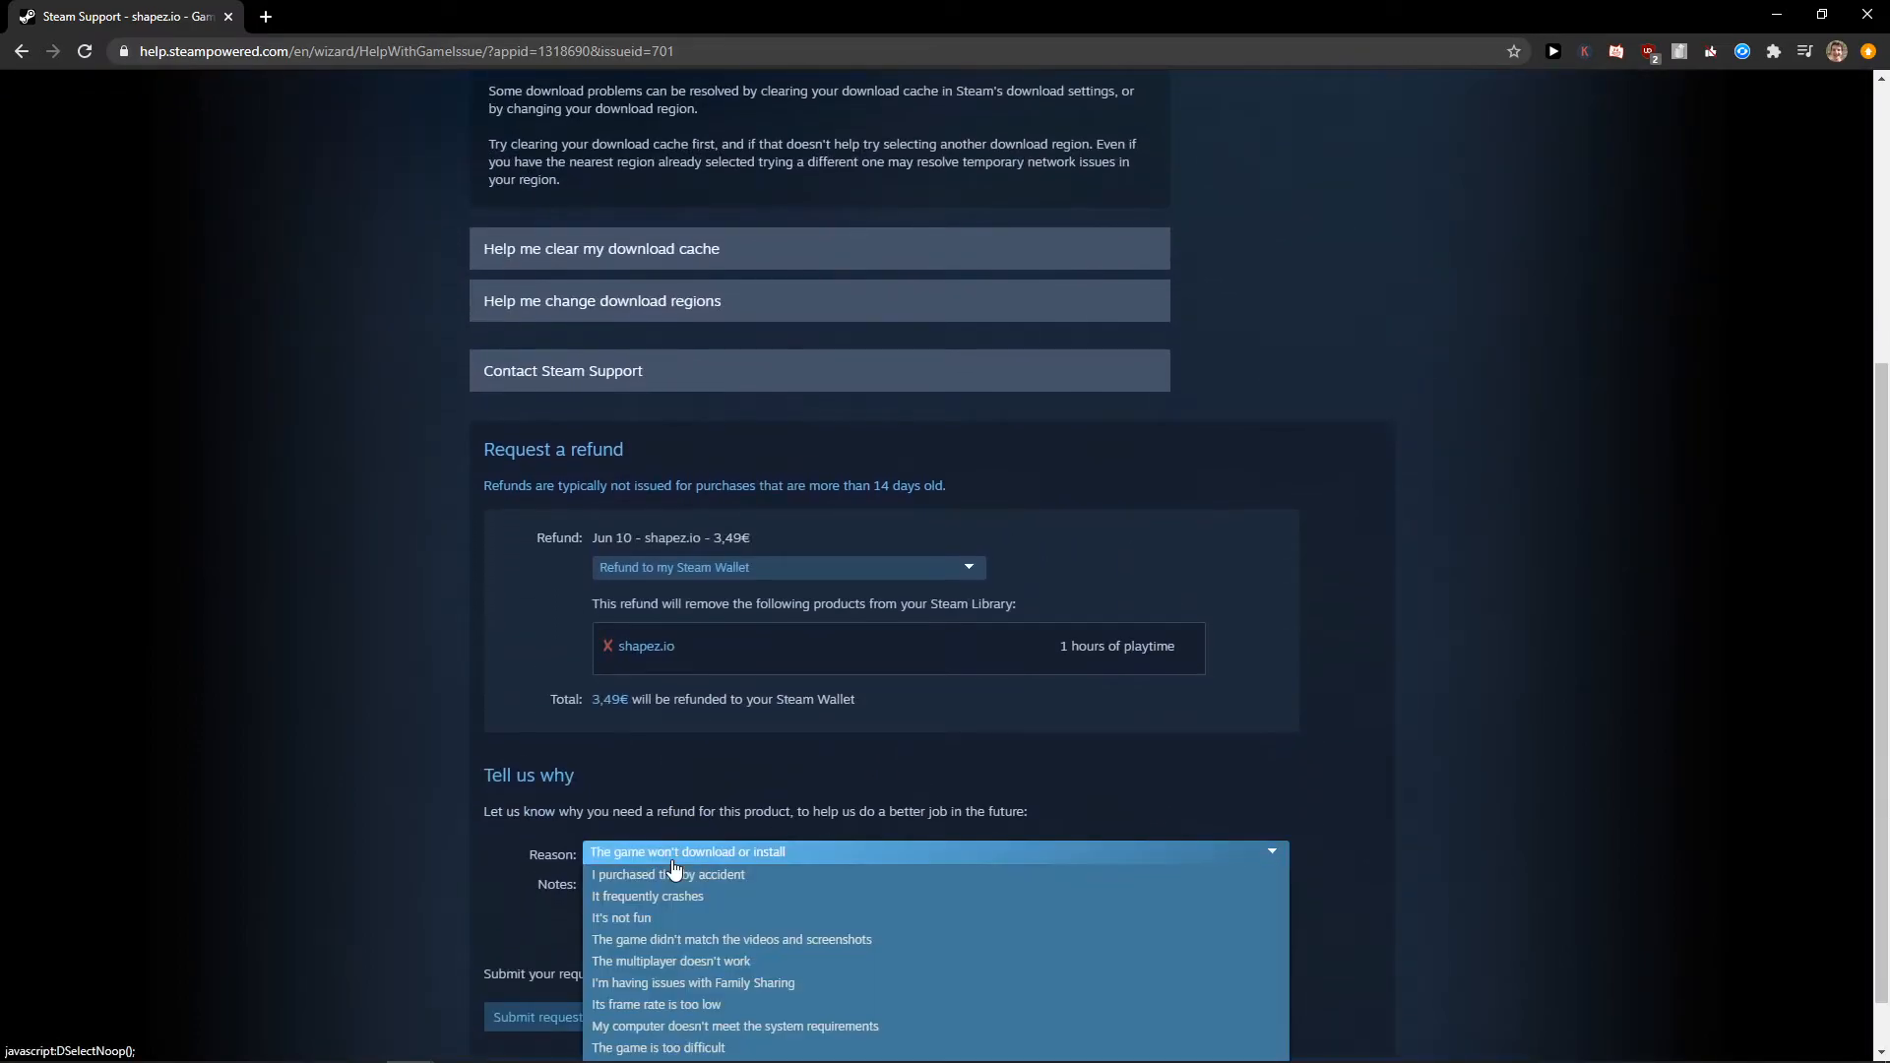
pyautogui.click(620, 918)
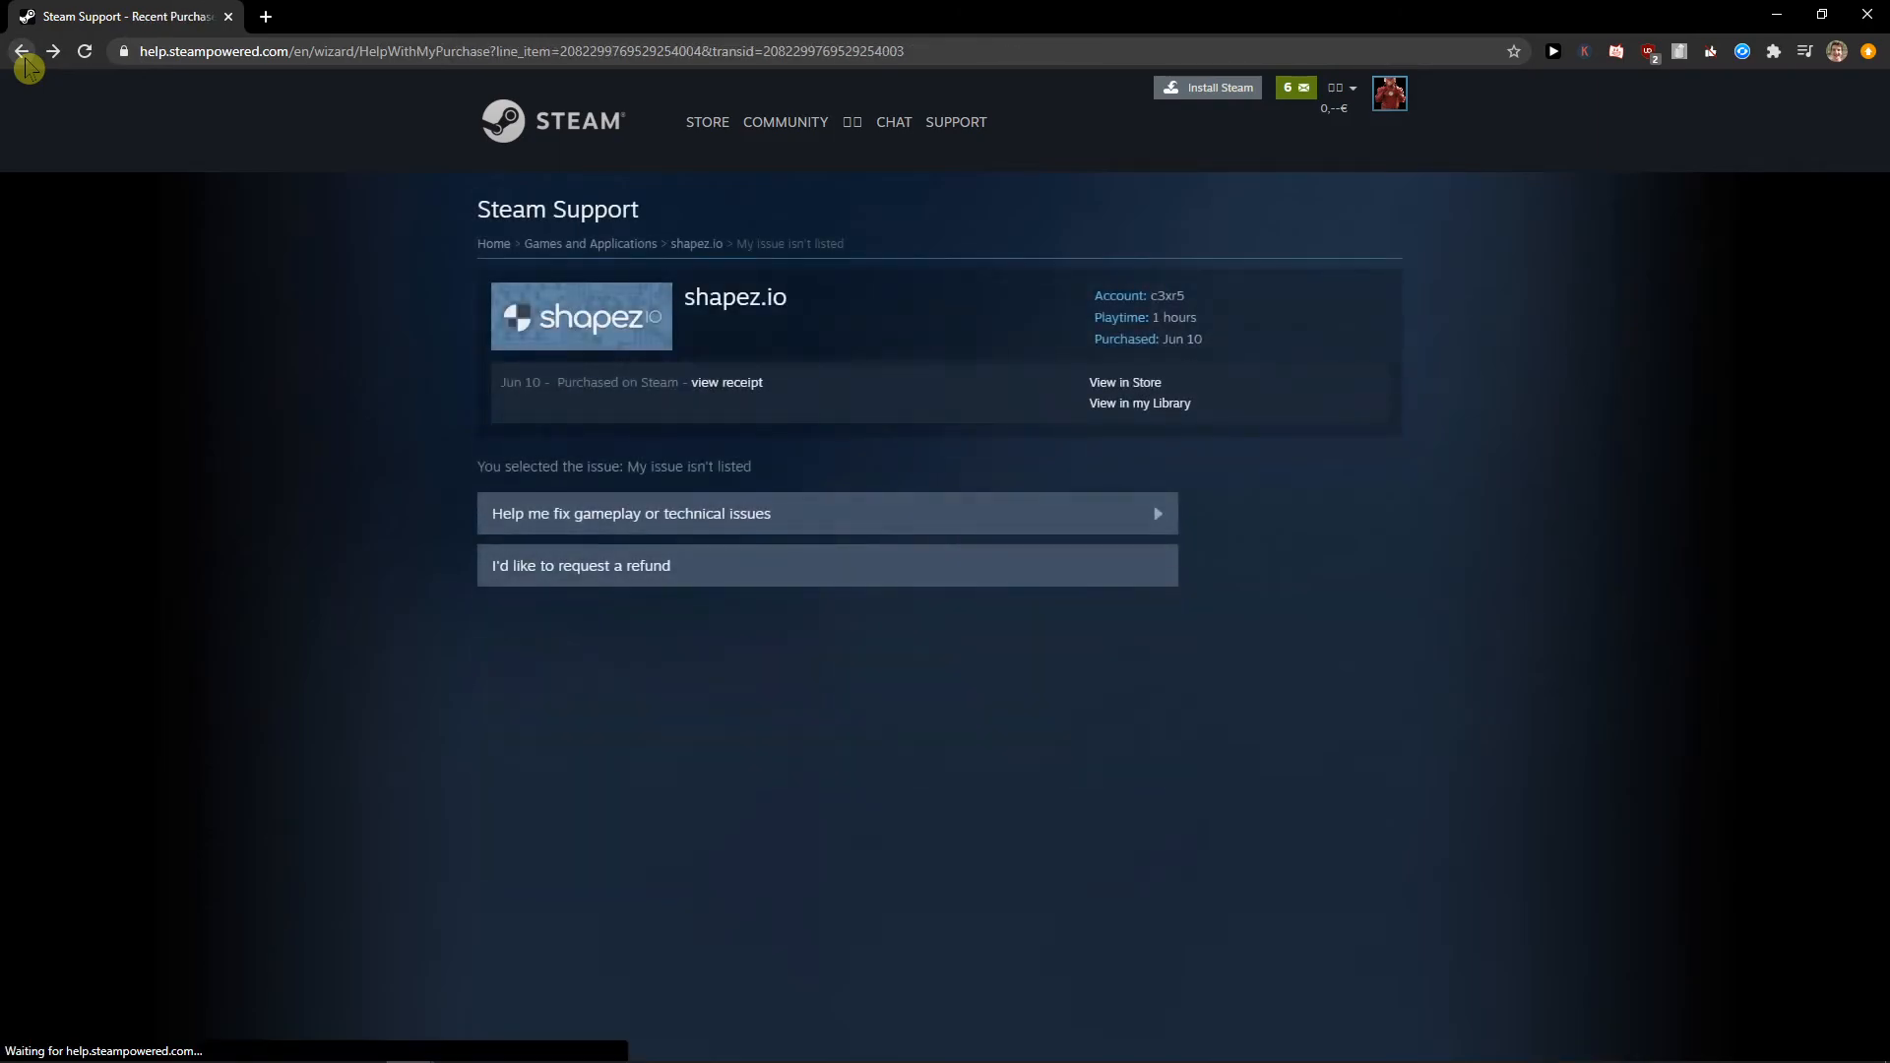
# Return to the previous support page and view the complete purchasing history
pyautogui.click(21, 51)
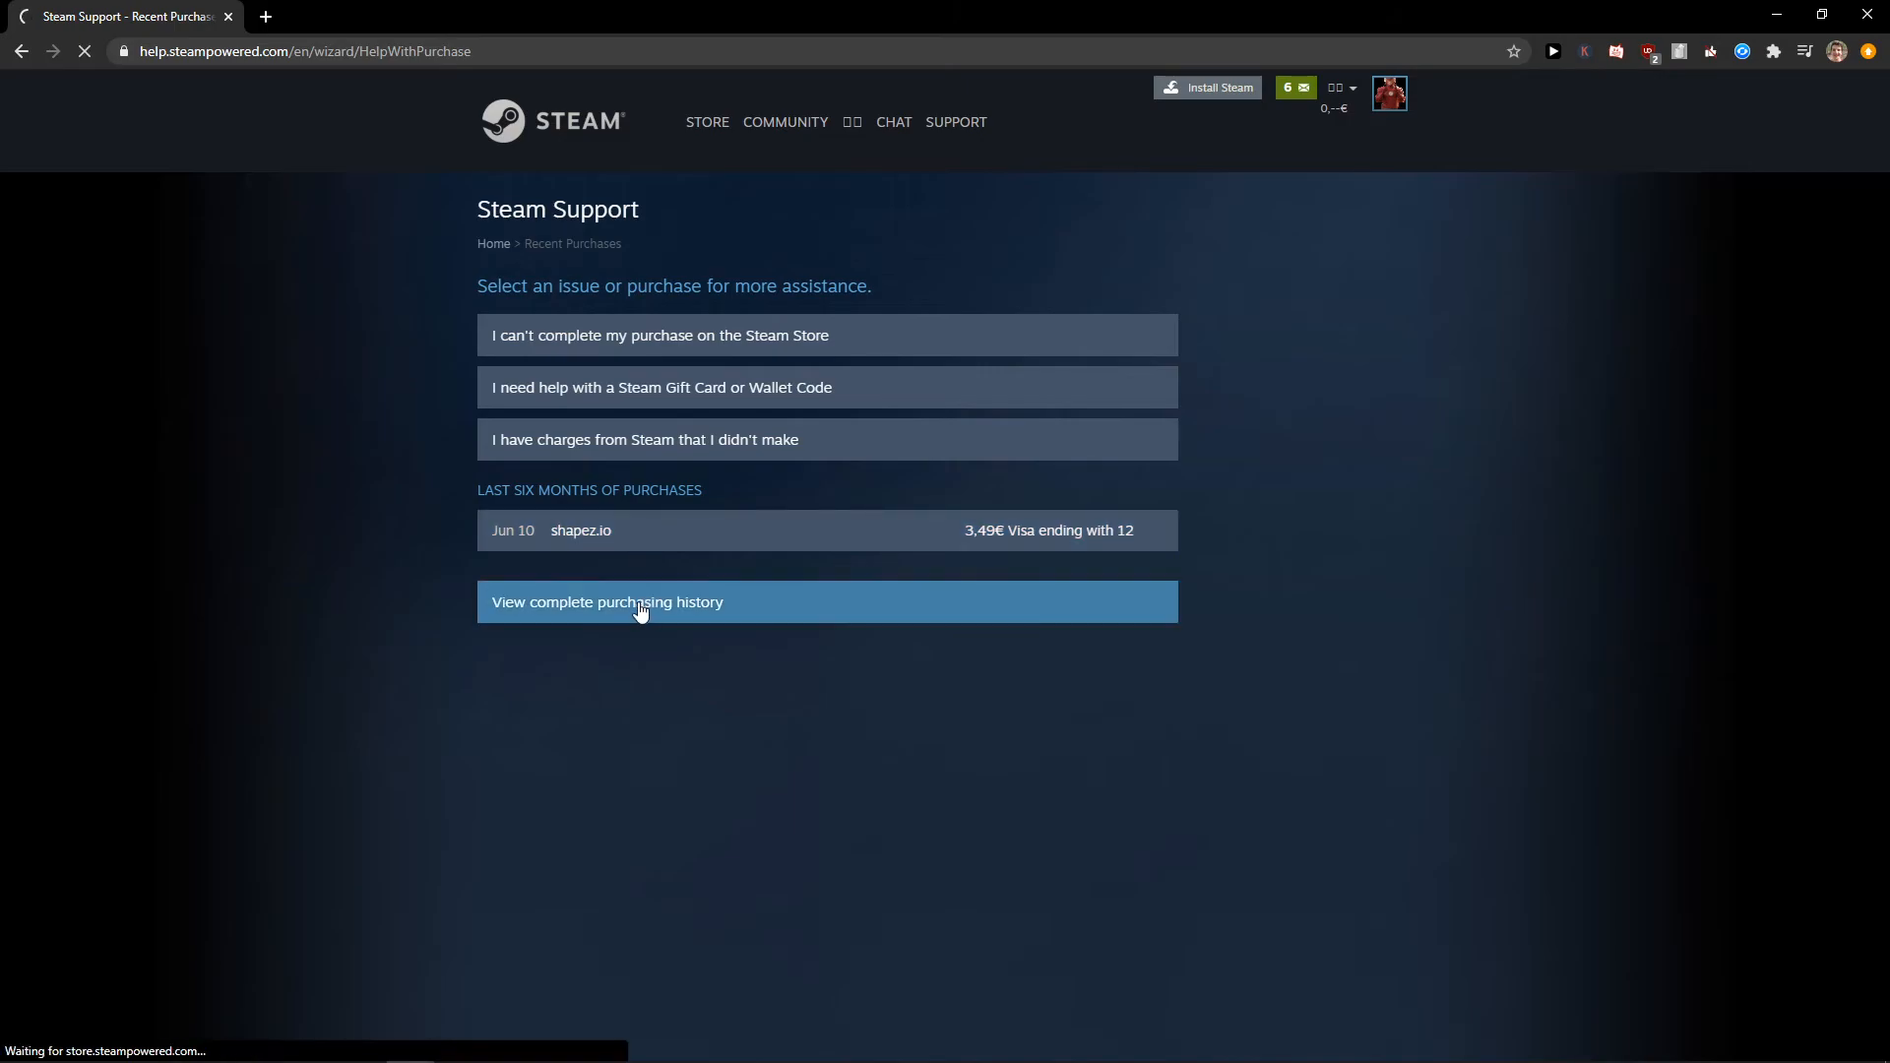
pyautogui.click(609, 603)
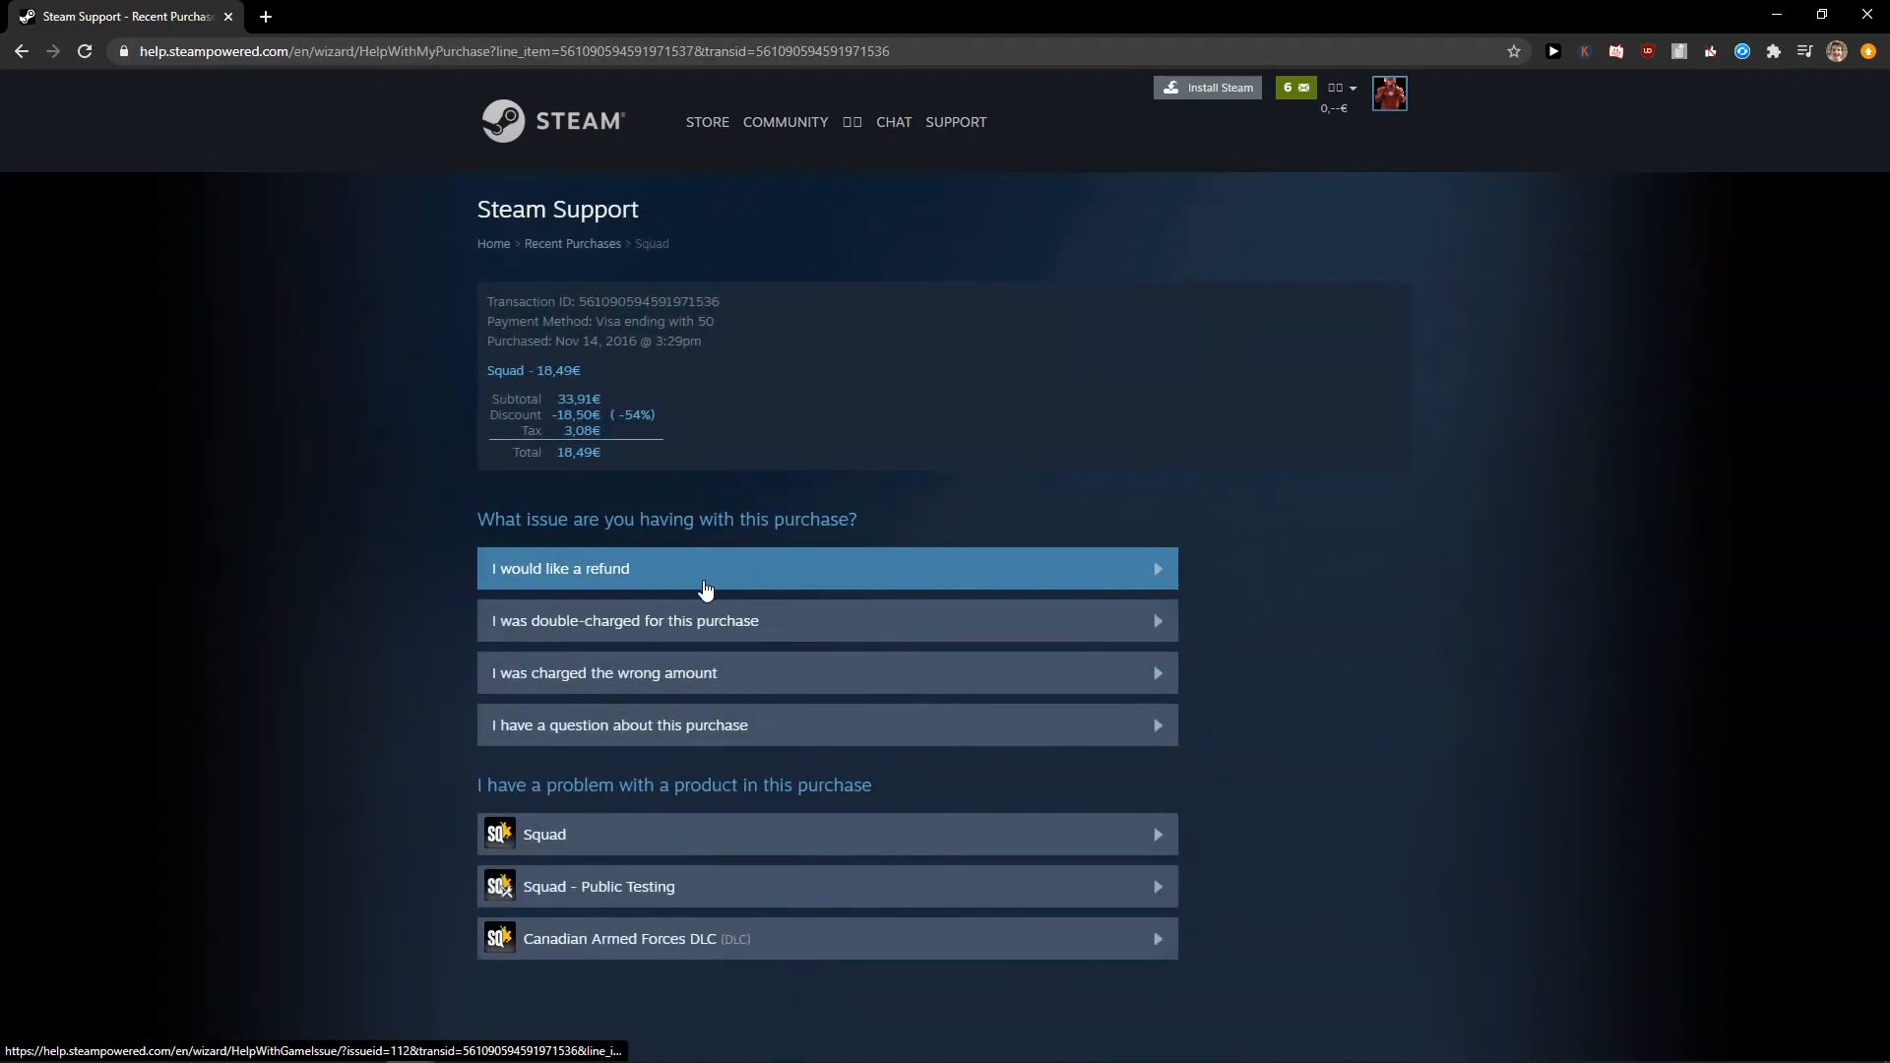
# Request a Squad refund of 18,49€ with reason "I purchased this by accident"
pyautogui.click(825, 567)
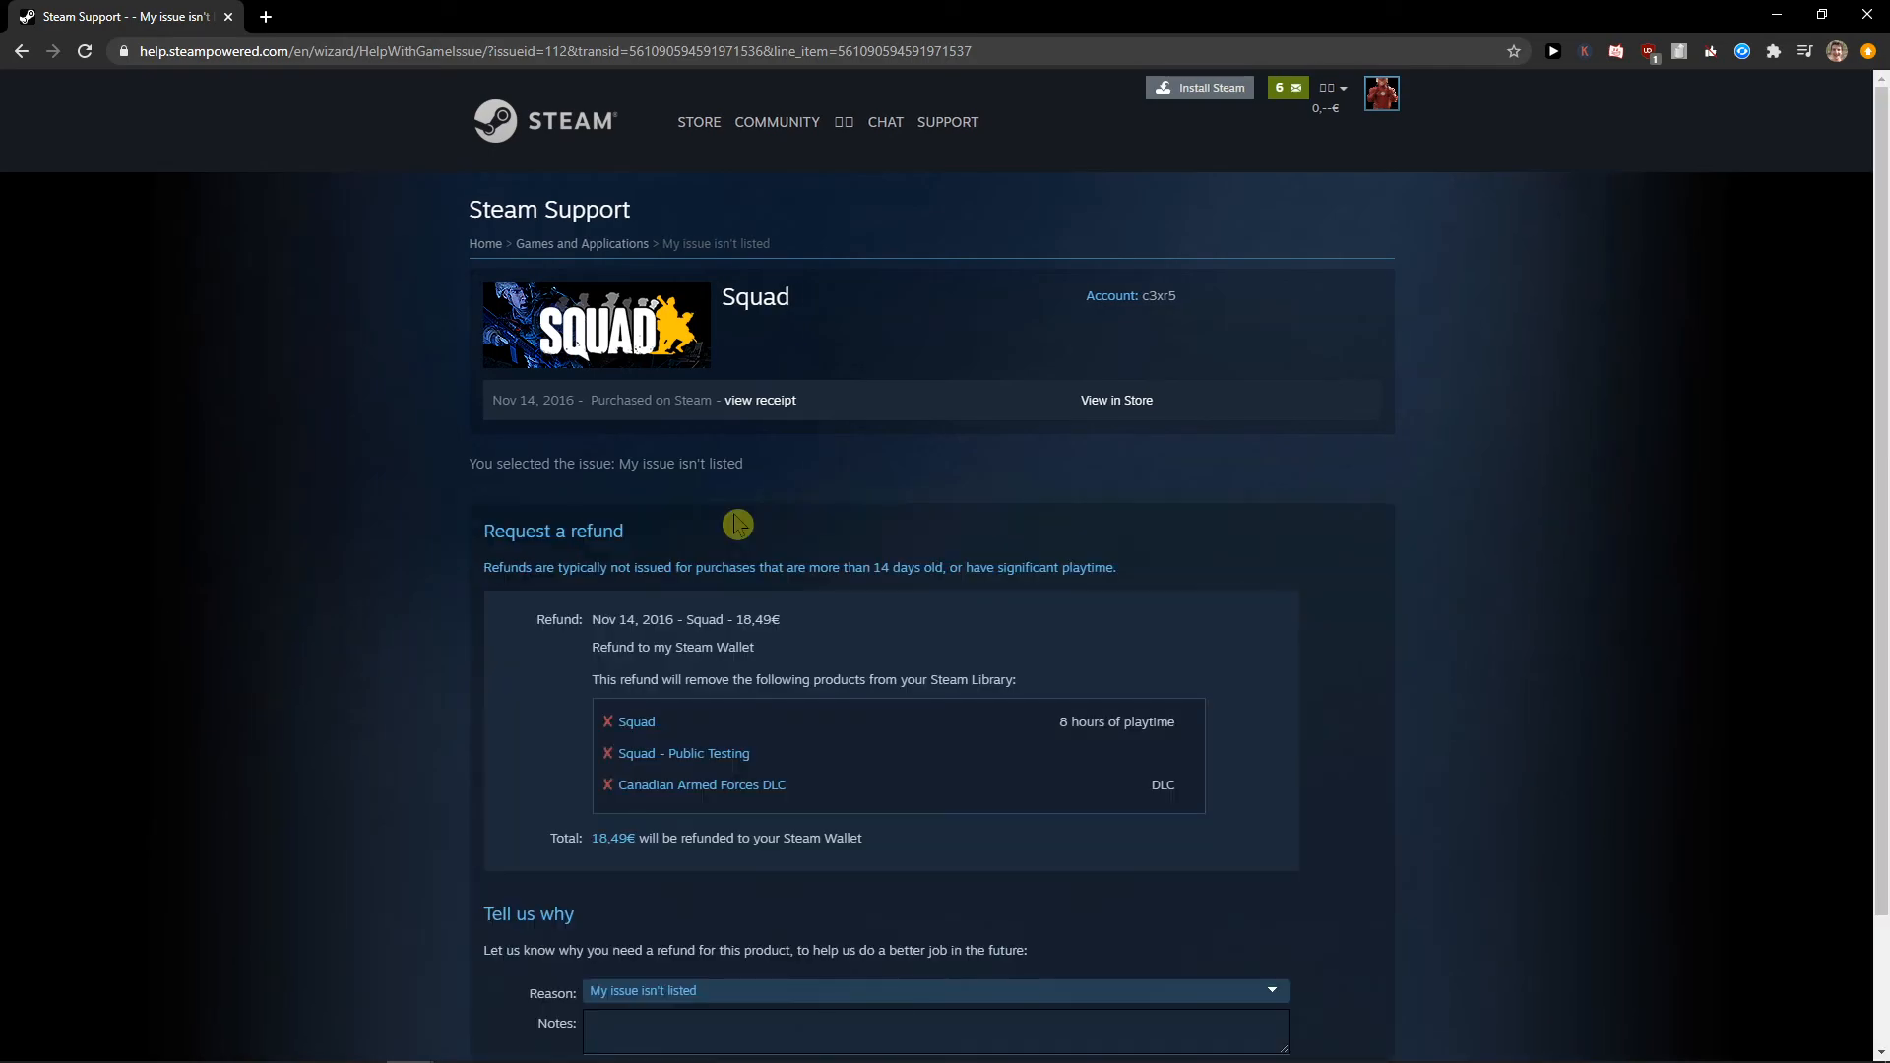
pyautogui.click(934, 813)
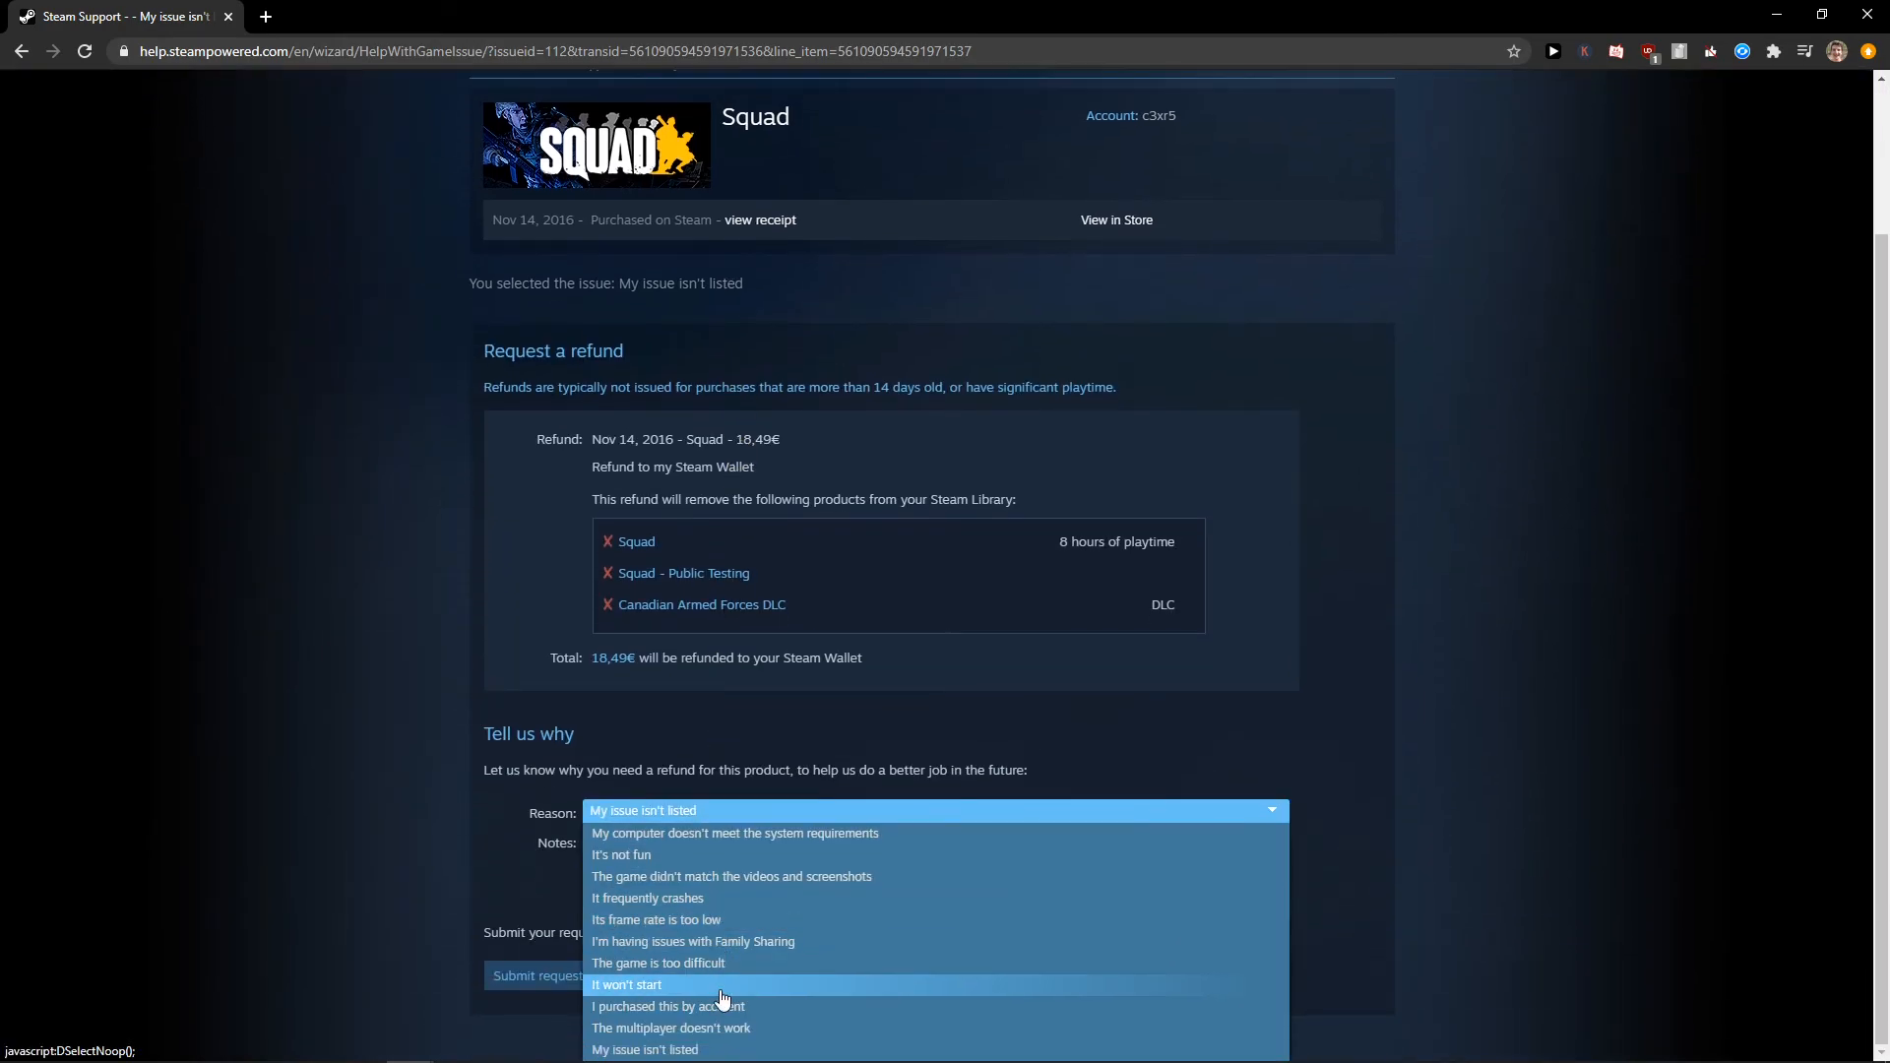
pyautogui.moveTo(709, 1007)
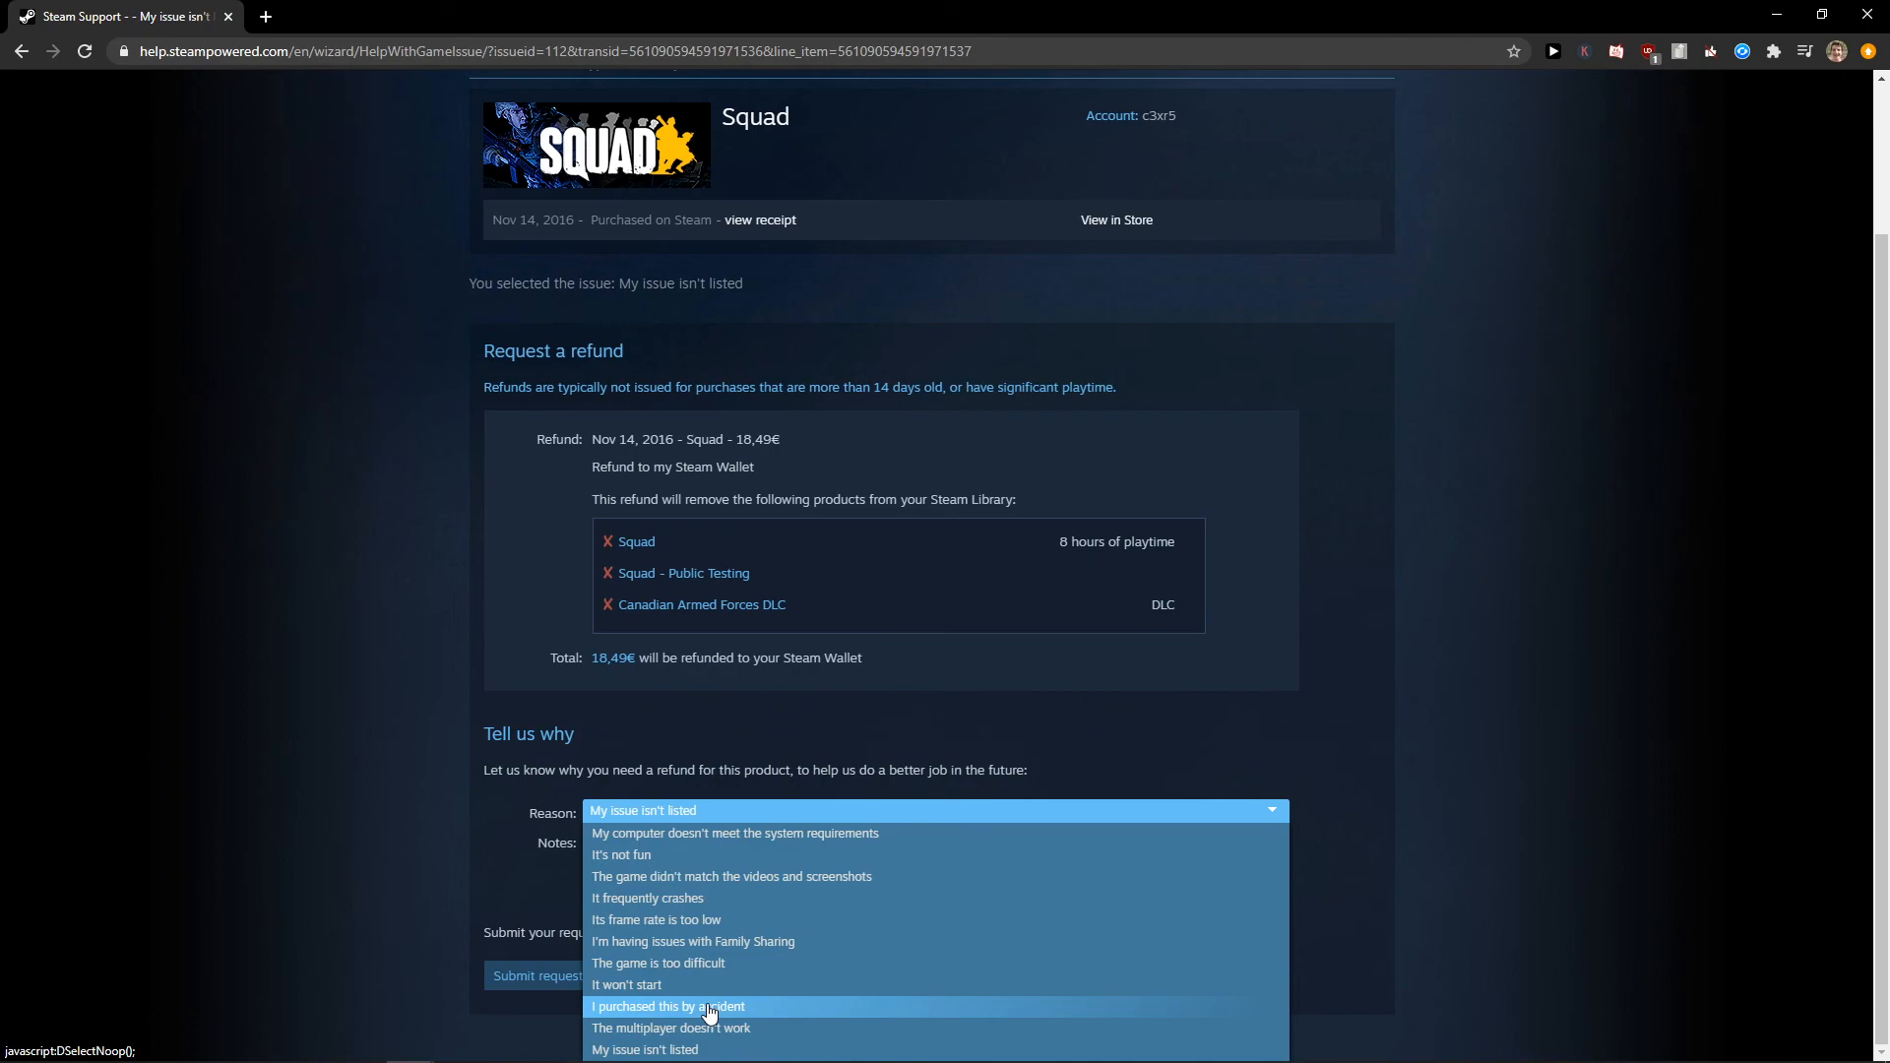
pyautogui.click(667, 1006)
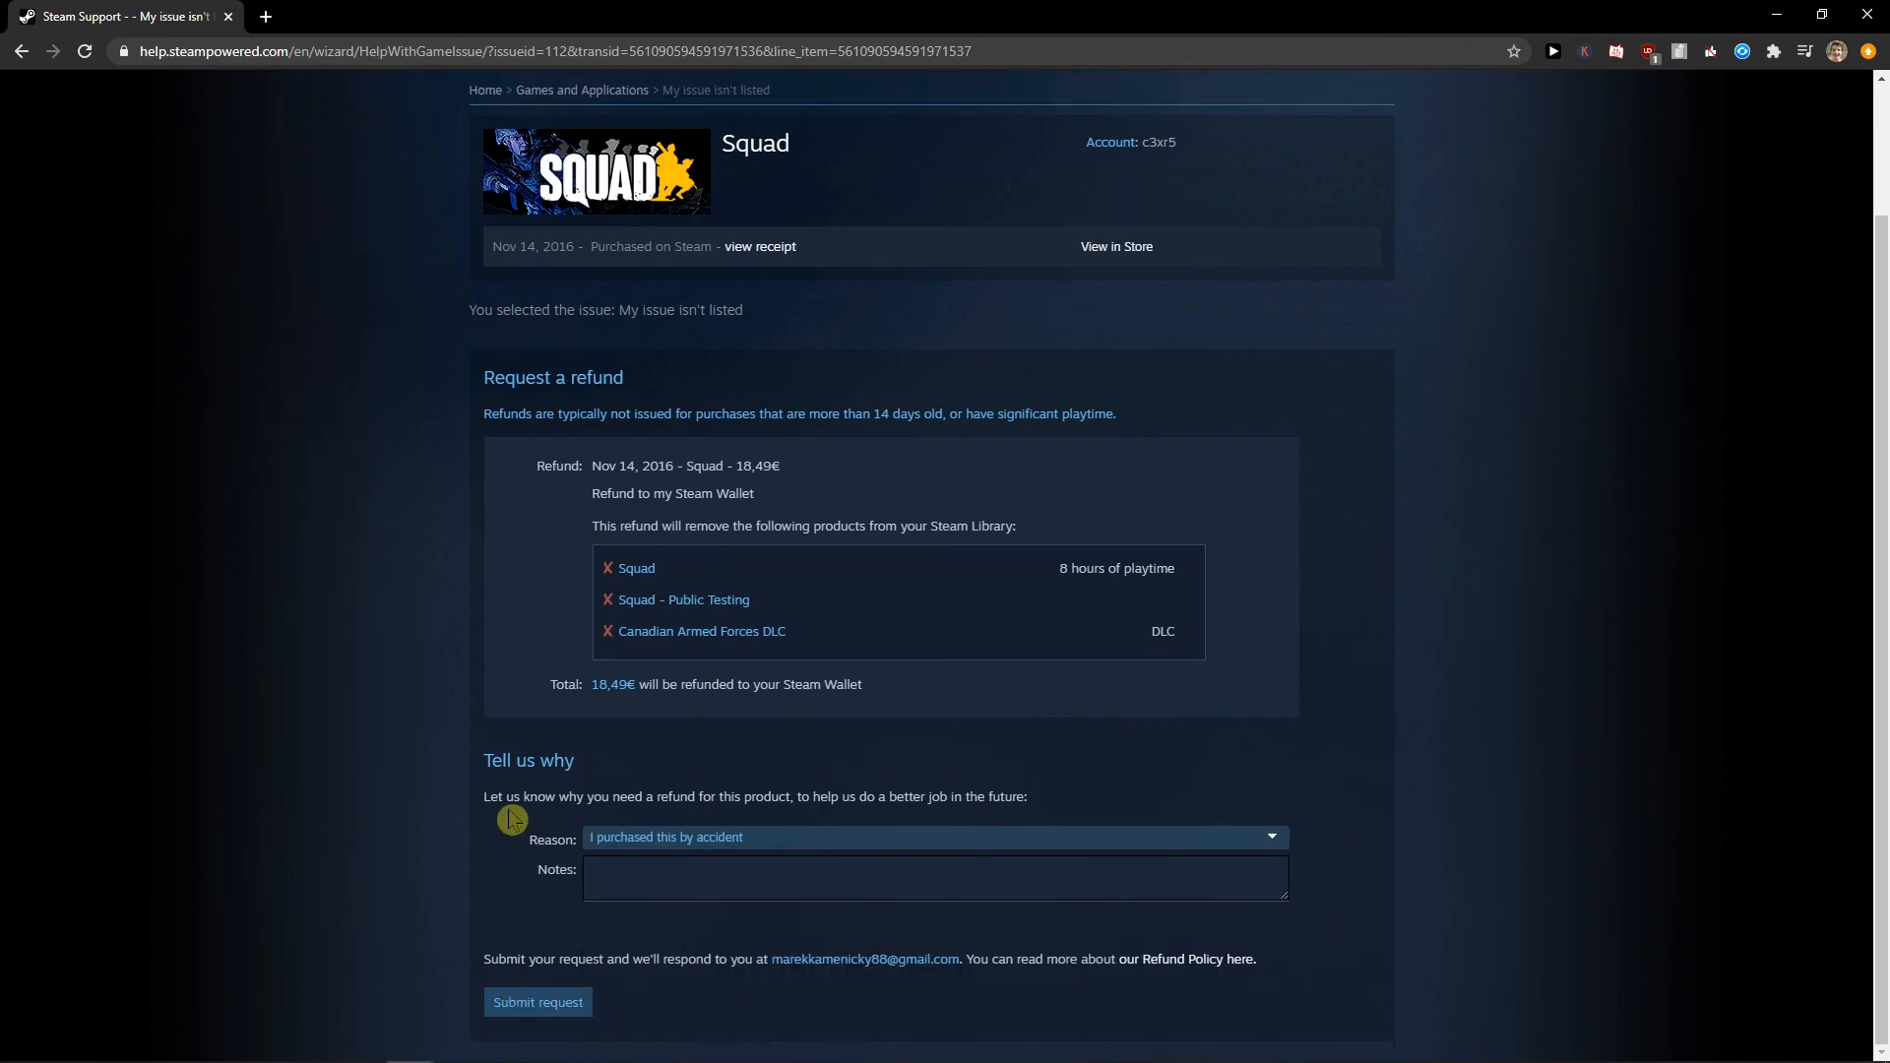